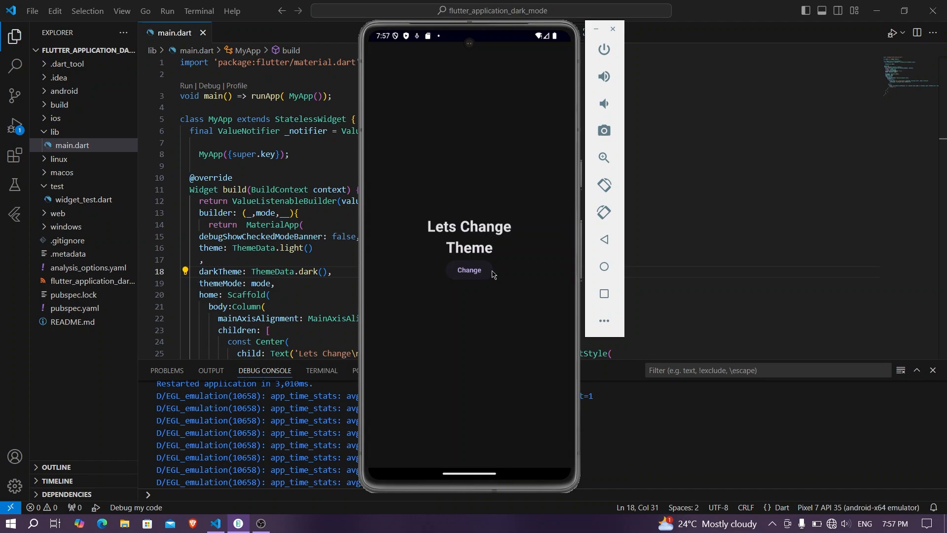
Preview the finished demo's theme toggle, then scroll through the starter main.dart code
{"action": "left_click", "coordinate": [469, 270]}
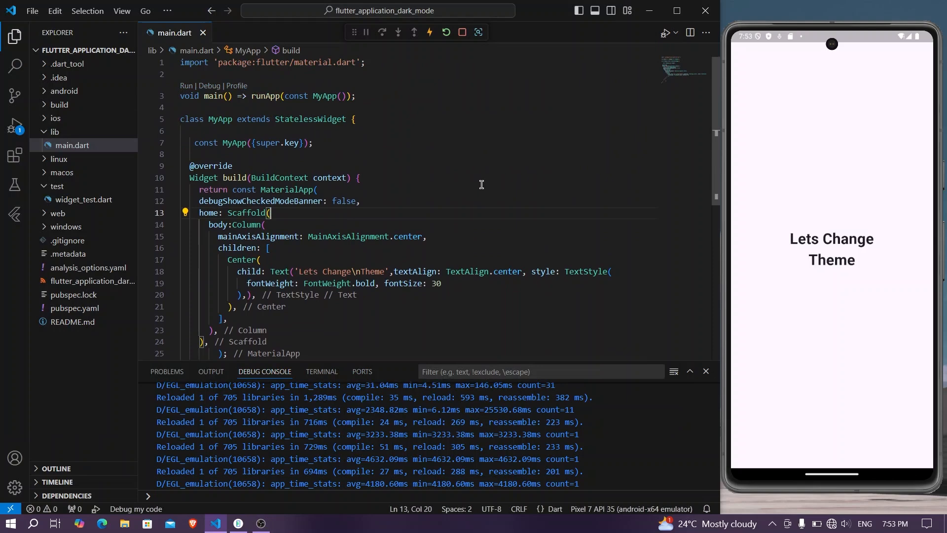
{"action": "scroll", "scroll_direction": "down", "scroll_amount": 3}
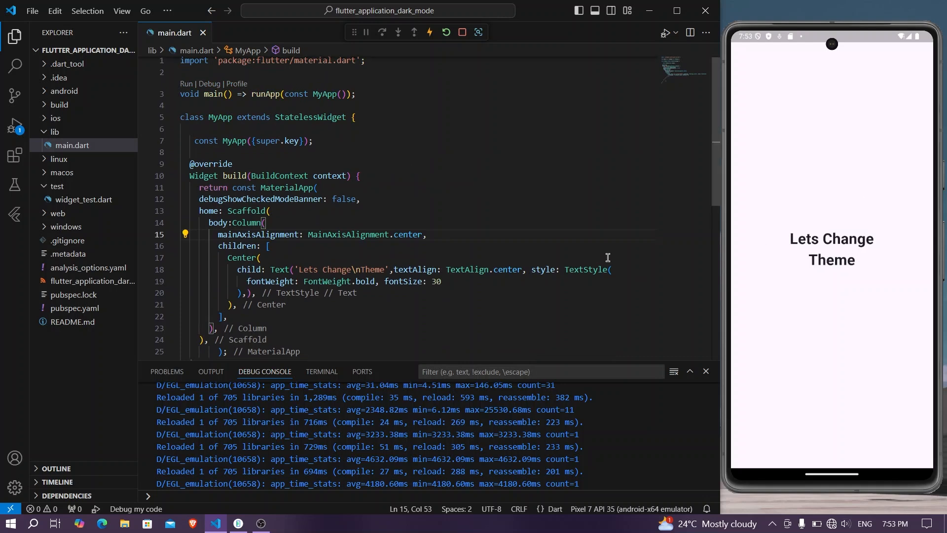
{"action": "scroll", "scroll_direction": "down", "scroll_amount": 3}
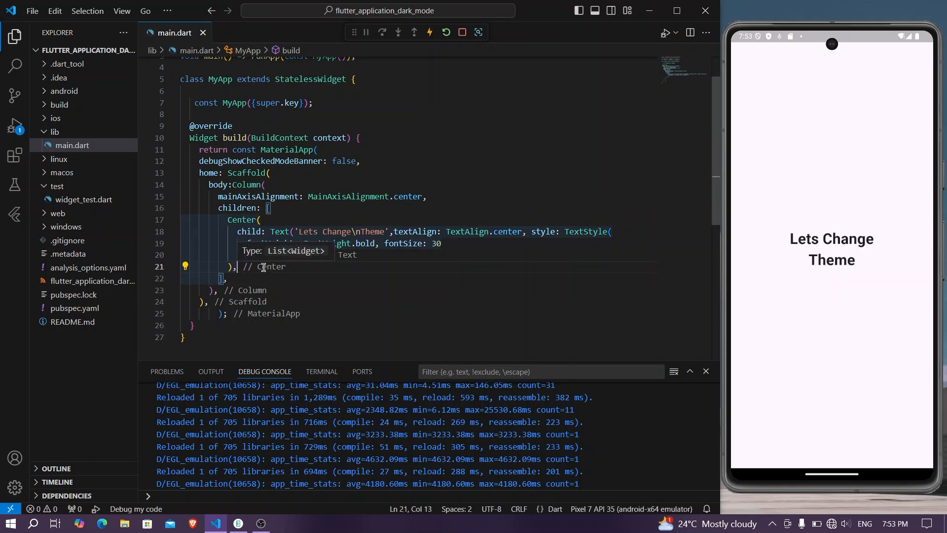
Add a centred ElevatedButton labelled 'Change', remove const from MaterialApp, and save
{"action": "type", "text": "Even"}
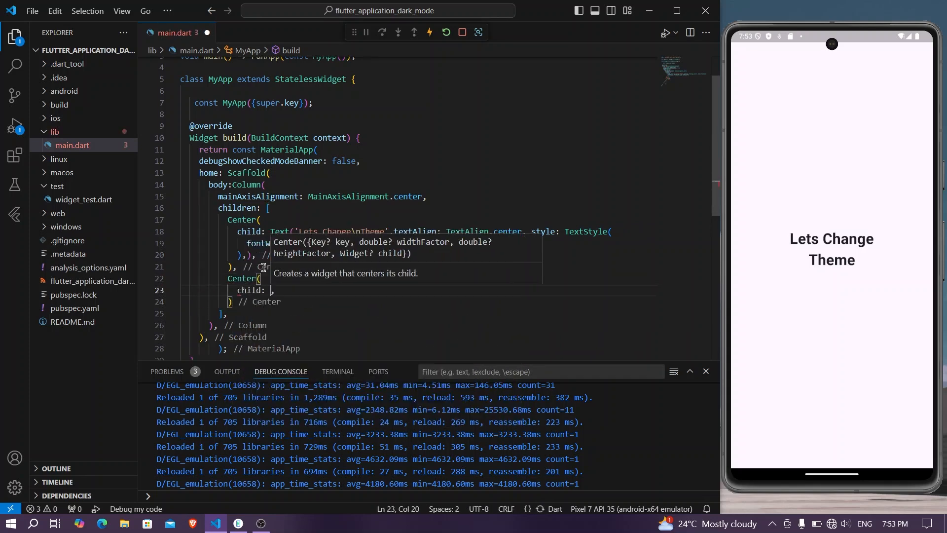
{"action": "type", "text": "Evel"}
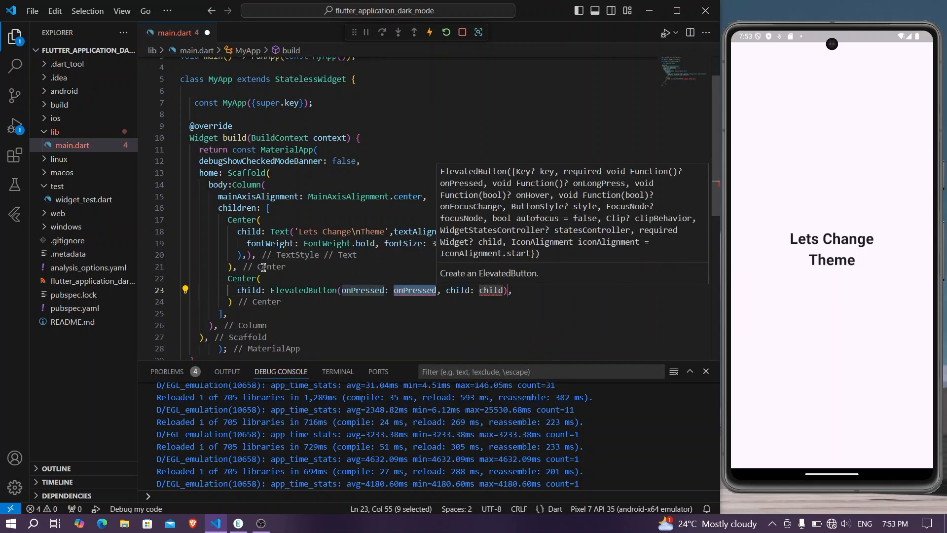
{"action": "type", "text": "(){"}
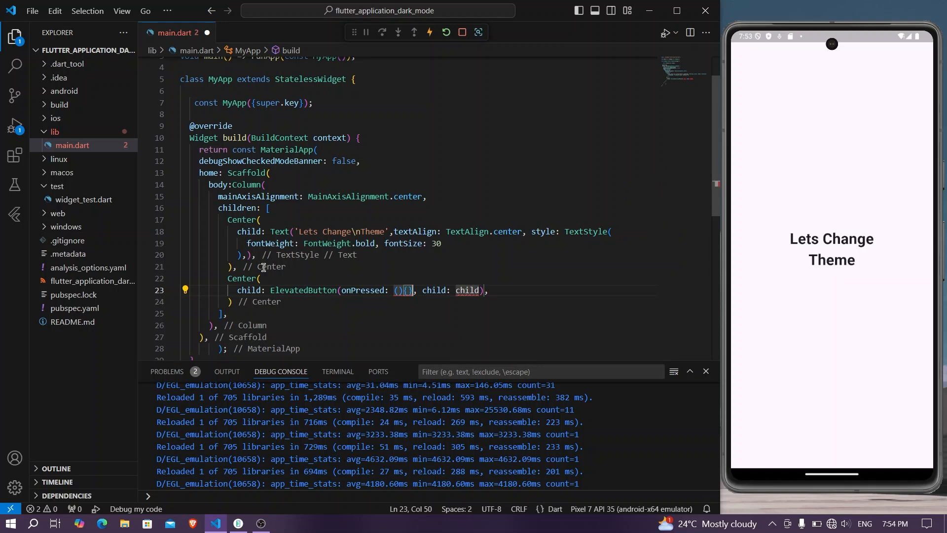
{"action": "key", "text": "Backspace"}
{"action": "type", "text": "Text('Change') "}
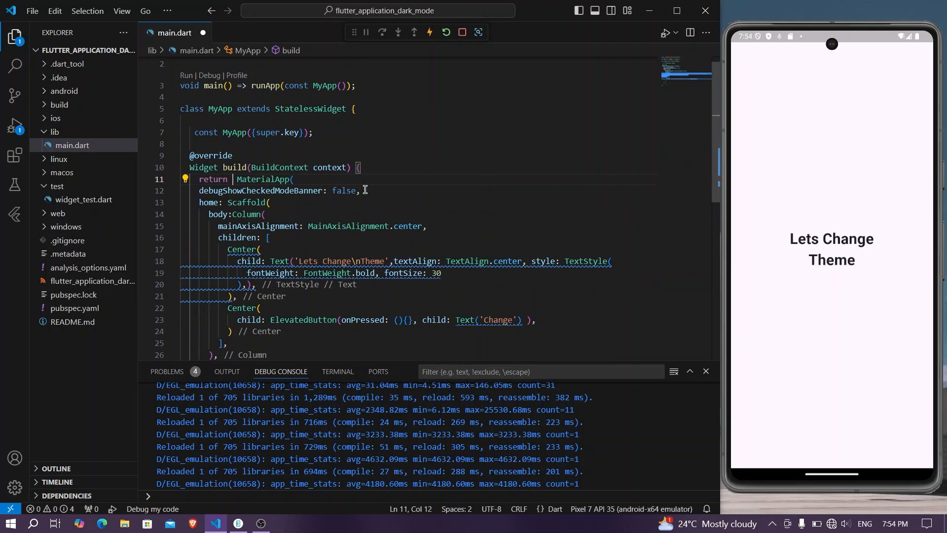
{"action": "key", "text": "ctrl+s"}
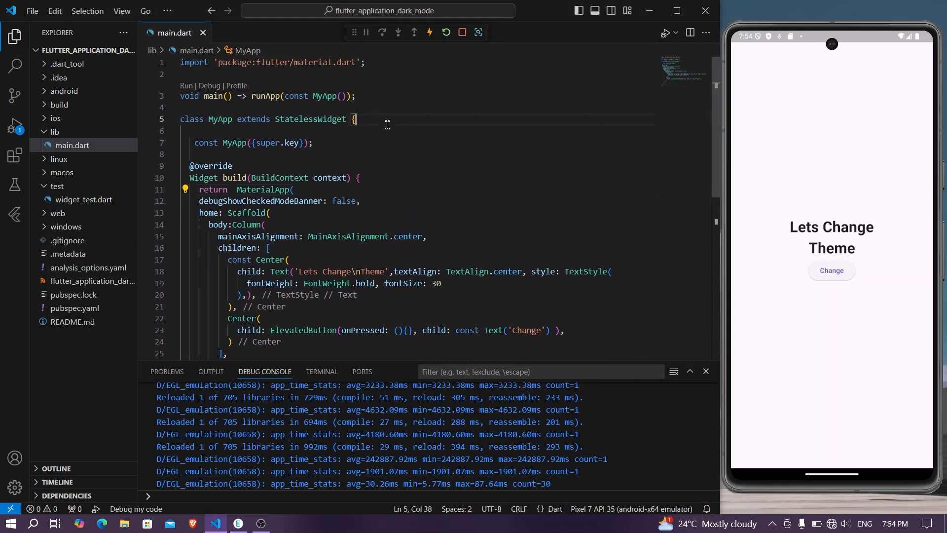
Declare ValueNotifier _notifier = ValueNotifier(ThemeMode.light) in MyApp, dropping const from its constructor
{"action": "type", "text": "ValueNotifier _"}
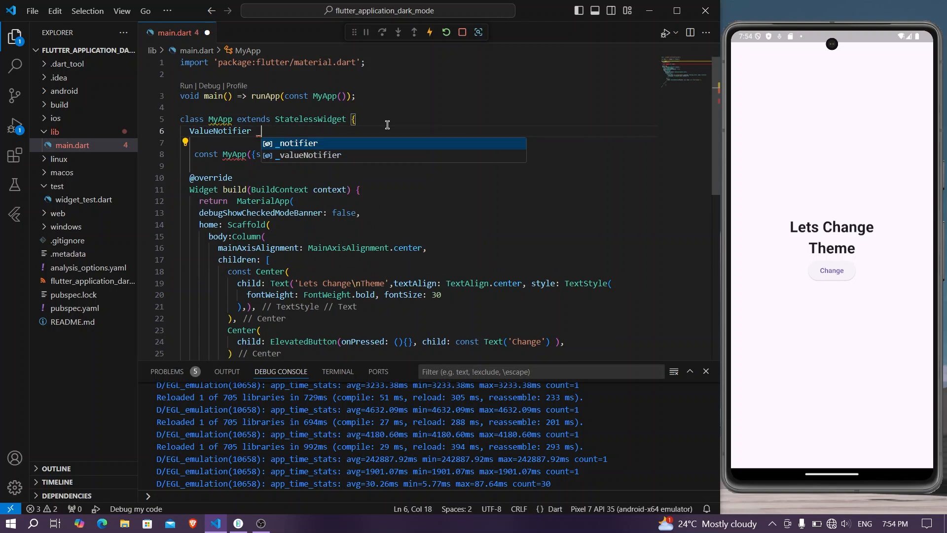
{"action": "type", "text": "notifier ="}
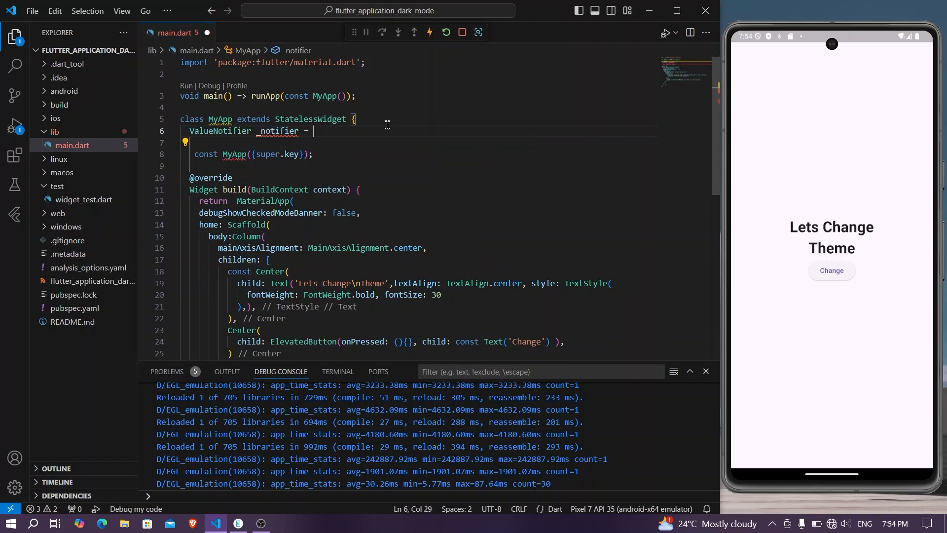
{"action": "type", "text": "ValueNotifier(ThemeMode."}
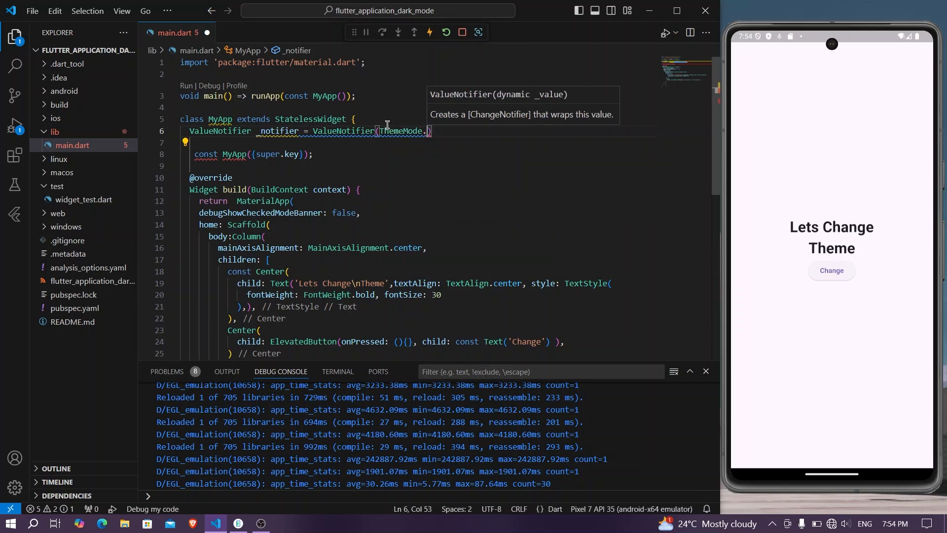
{"action": "type", "text": "light"}
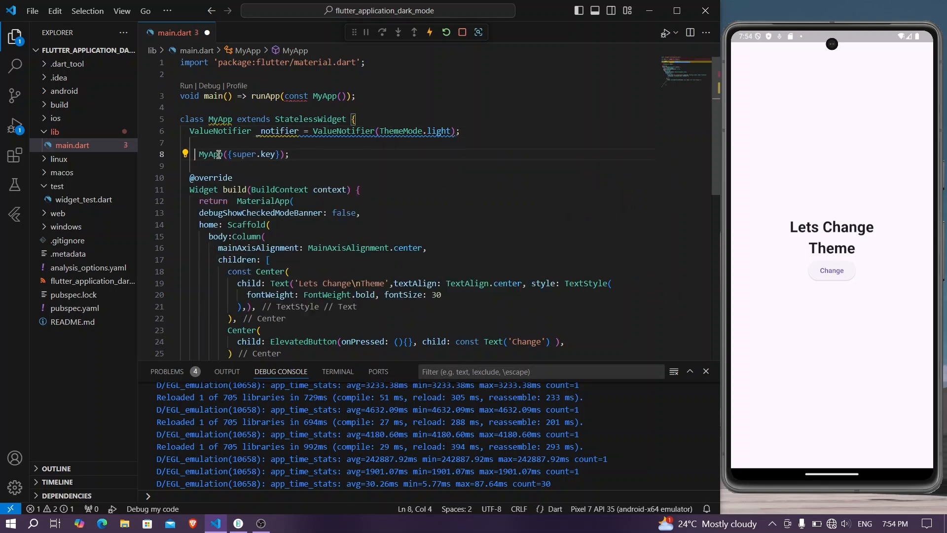
{"action": "mouse_move", "coordinate": [314, 118]}
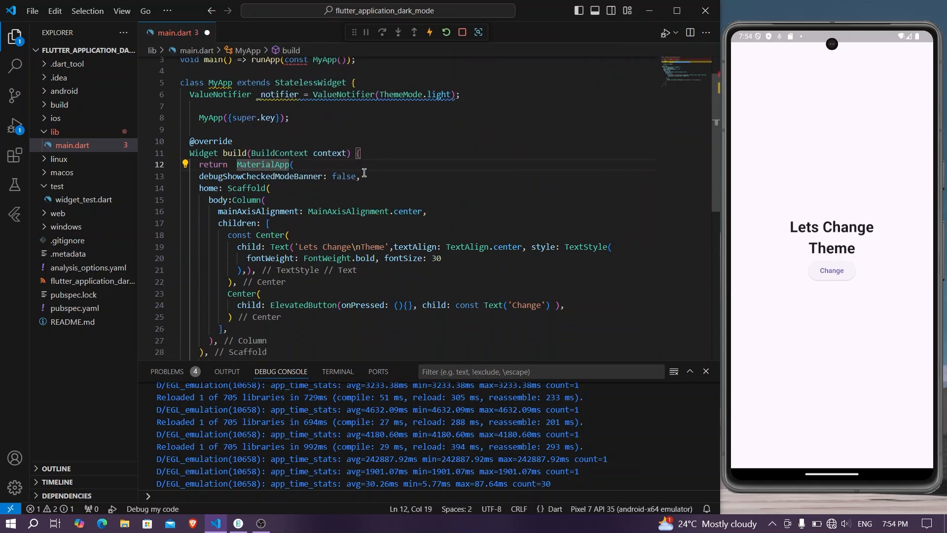
Wrap MaterialApp in ValueListenableBuilder on _notifier with builder (_, mode, __); drop const from MyApp()
{"action": "left_click", "coordinate": [185, 164]}
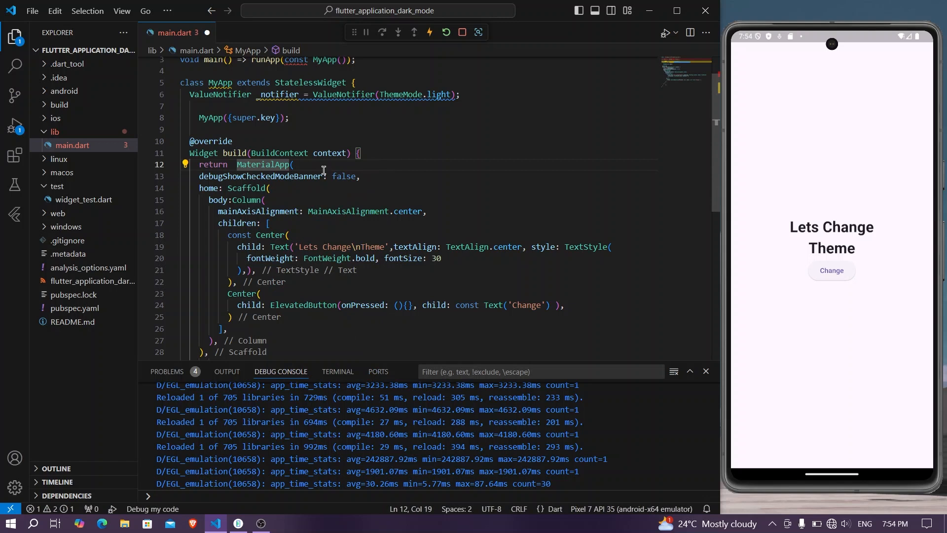
{"action": "scroll", "scroll_direction": "down", "scroll_amount": 3}
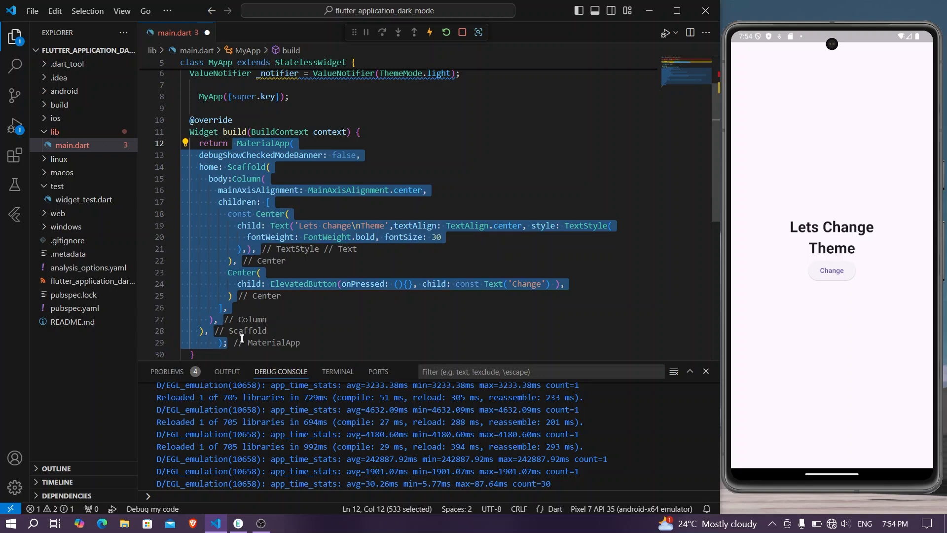
{"action": "type", "text": "Vla"}
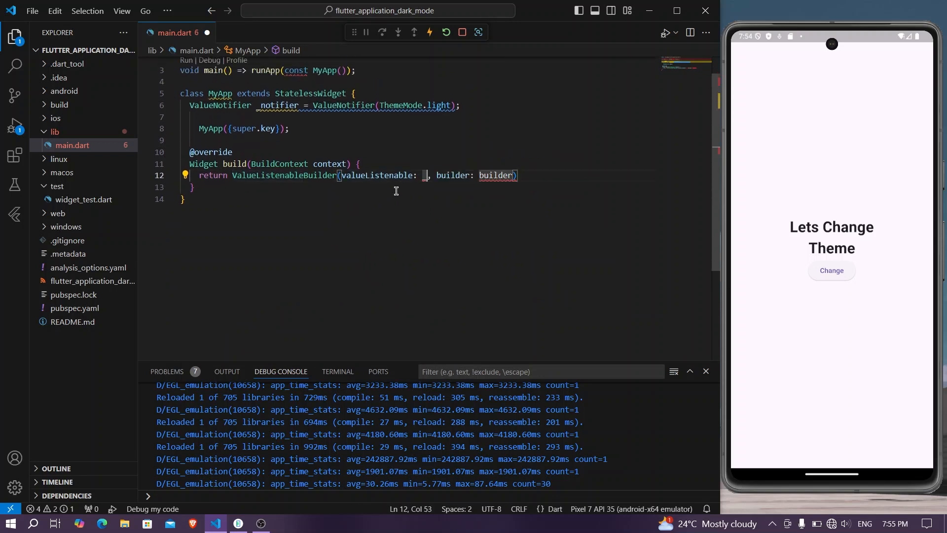
{"action": "type", "text": "_notifier,"}
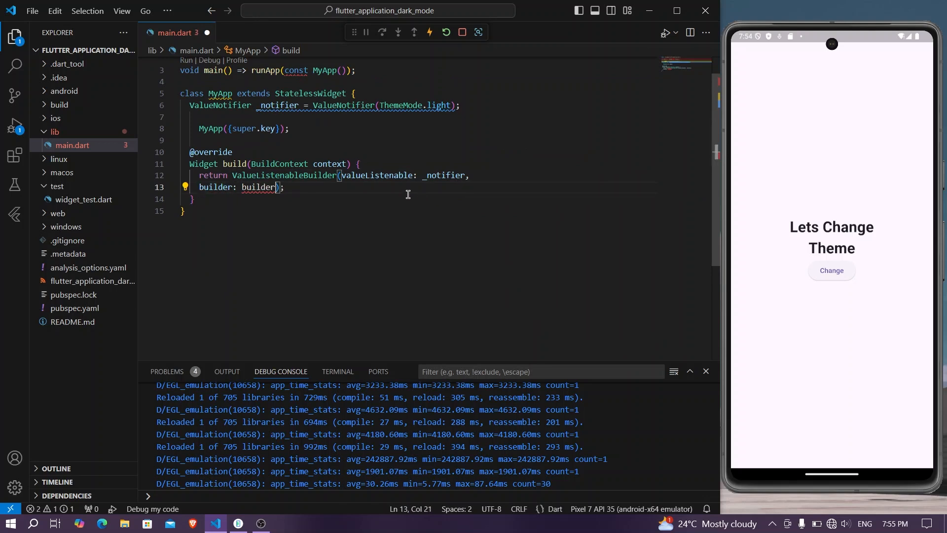
{"action": "key", "text": "Enter"}
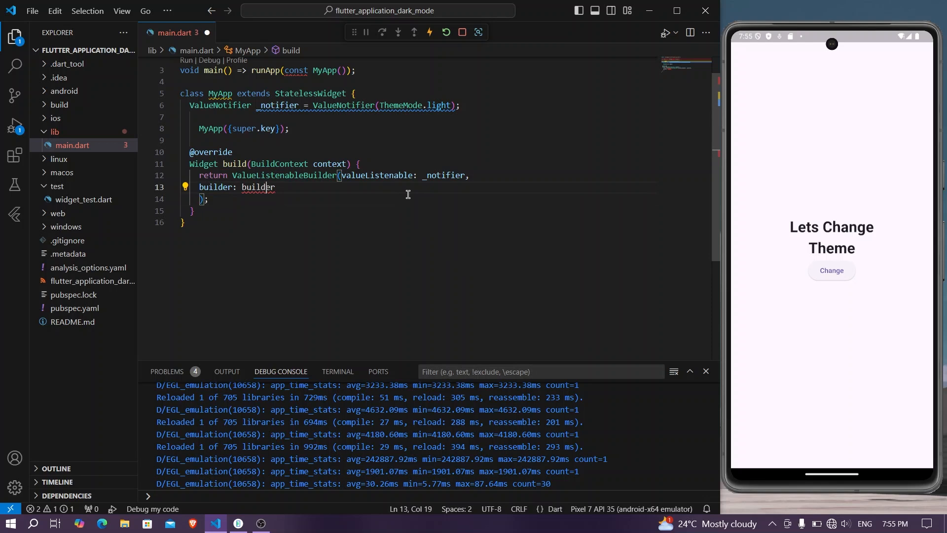
{"action": "key", "text": "Backspace"}
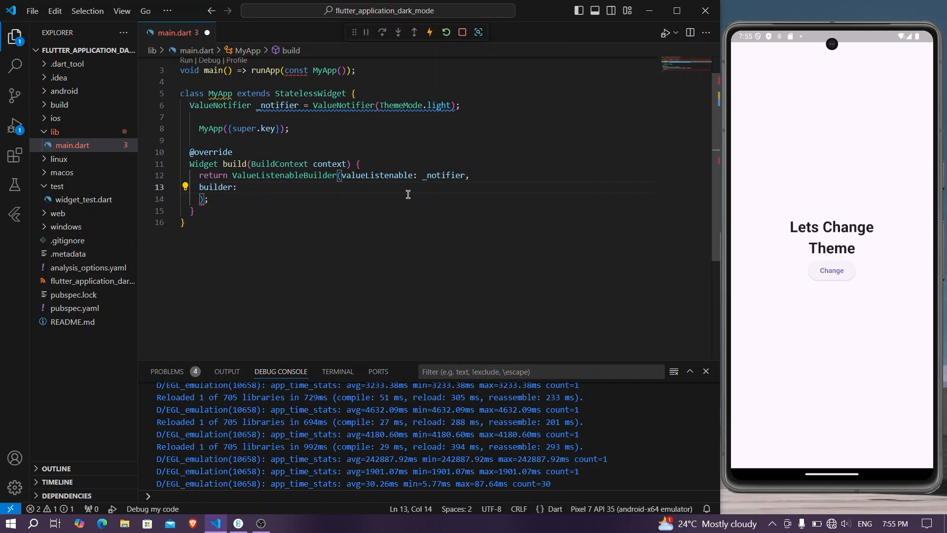
{"action": "type", "text": "(_"}
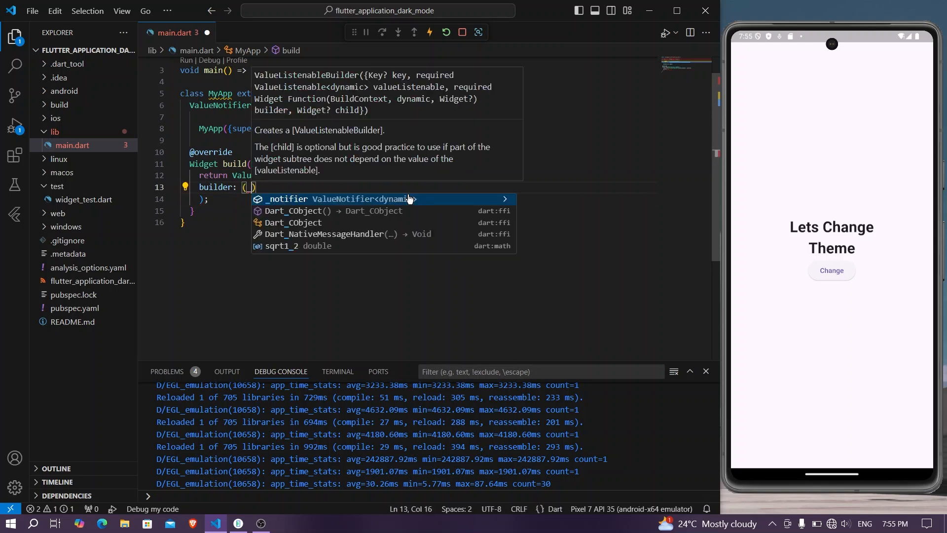
{"action": "type", "text": "mode,__"}
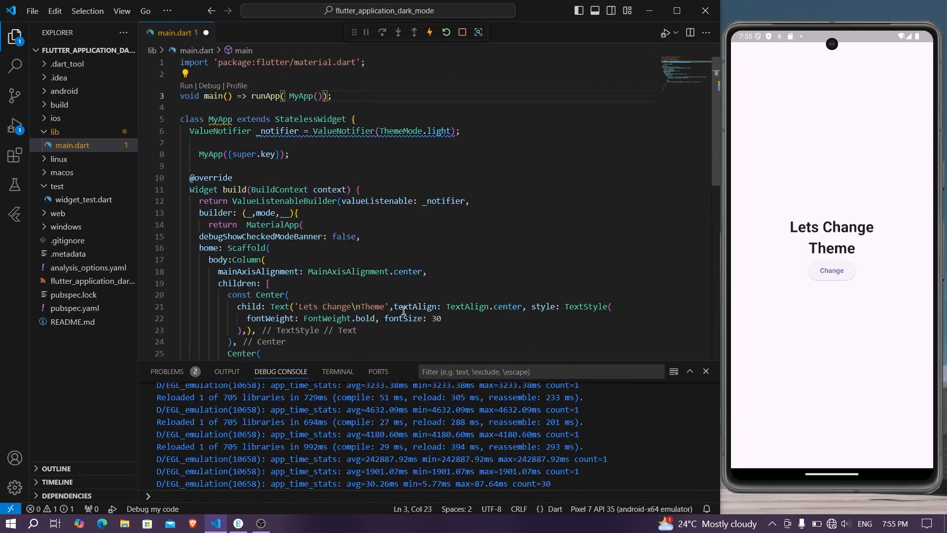
Start the Change button's onPressed assigning _notifier.value based on mode
{"action": "scroll", "scroll_direction": "down", "scroll_amount": 3}
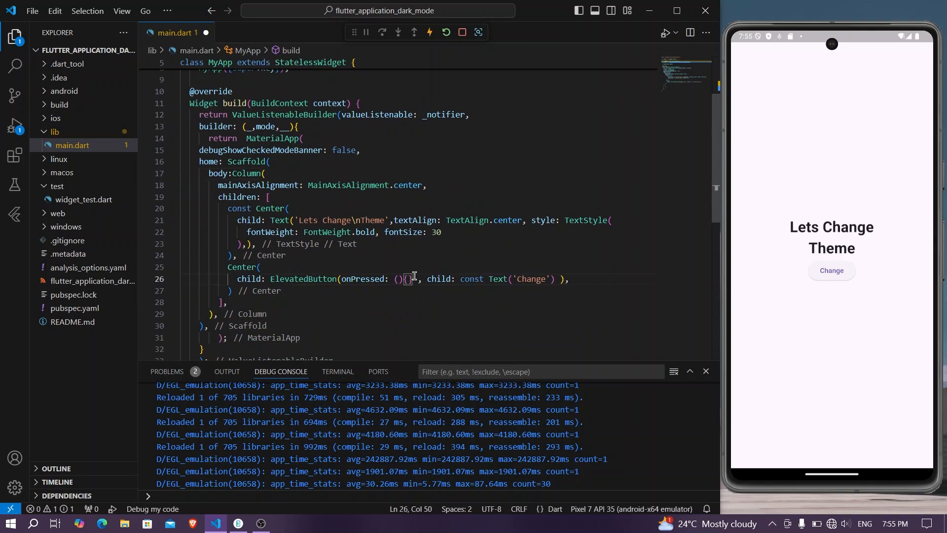
{"action": "type", "text": ">"}
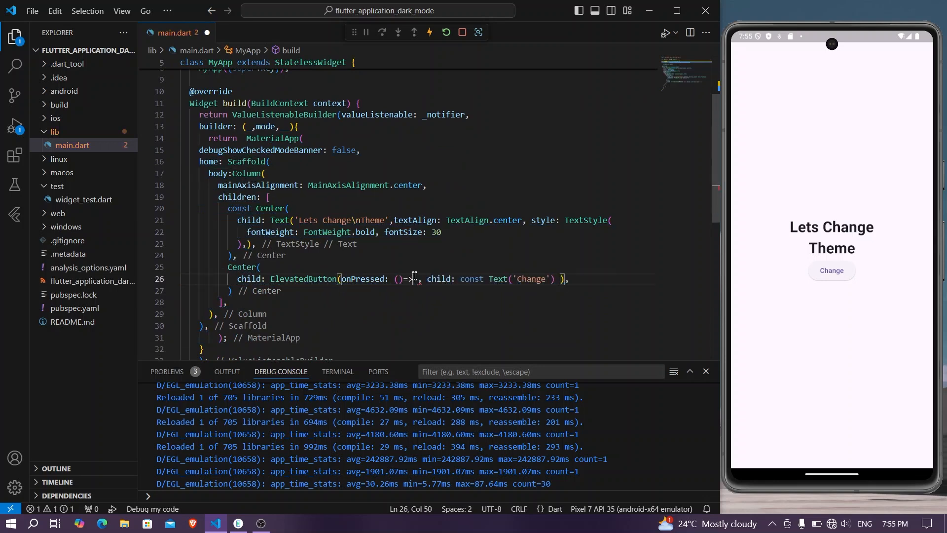
{"action": "type", "text": "_notifier"}
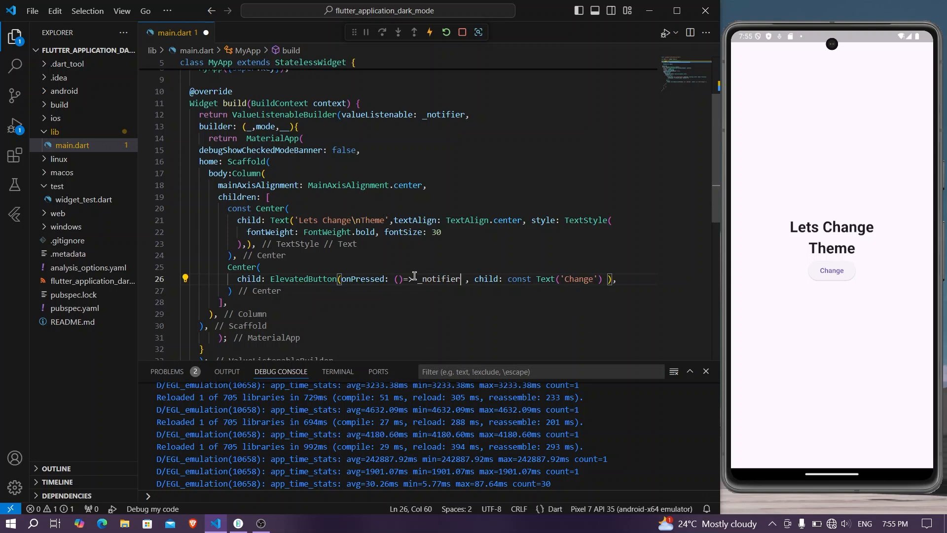
{"action": "type", "text": ".value"}
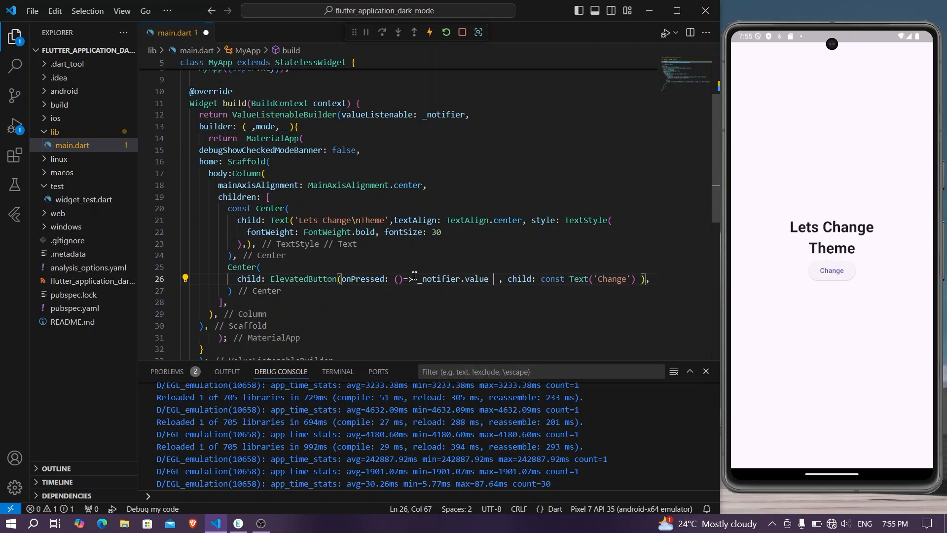
{"action": "type", "text": "mode"}
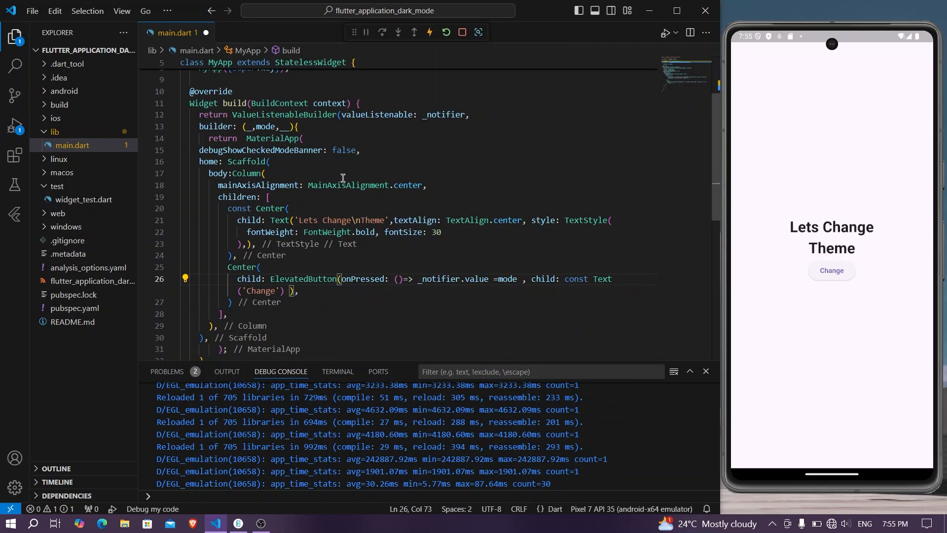
Add themeMode: mode to MaterialApp after debugShowCheckedModeBanner
{"action": "left_click", "coordinate": [379, 150]}
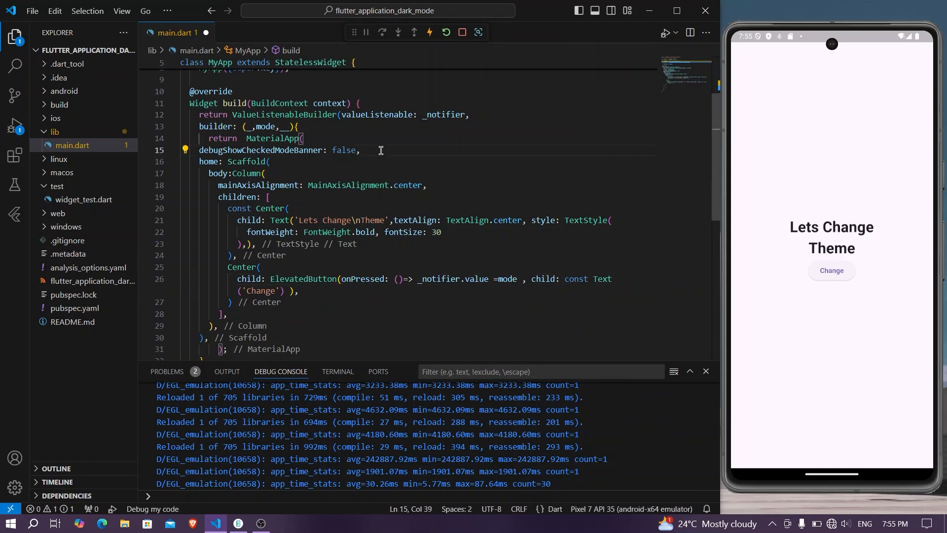
{"action": "type", "text": "themeMode: mo,"}
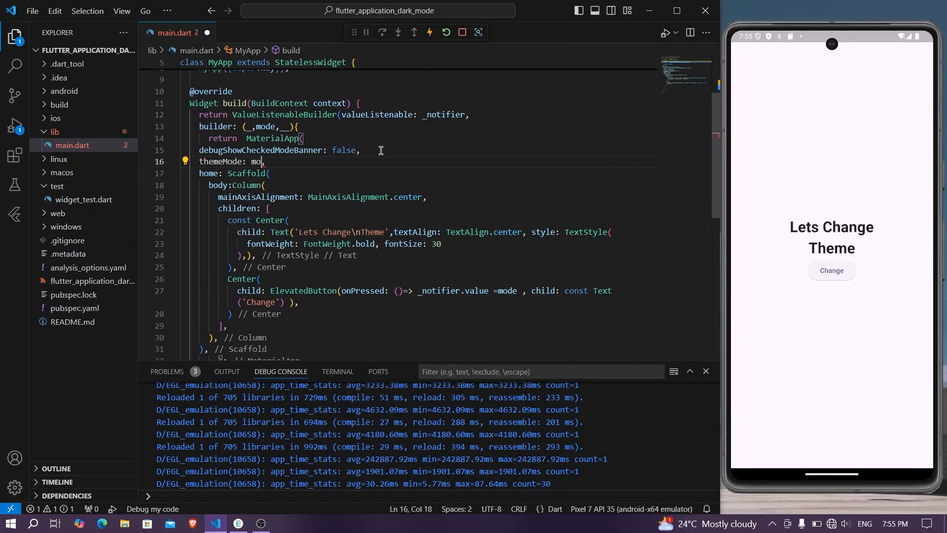
{"action": "type", "text": "de,"}
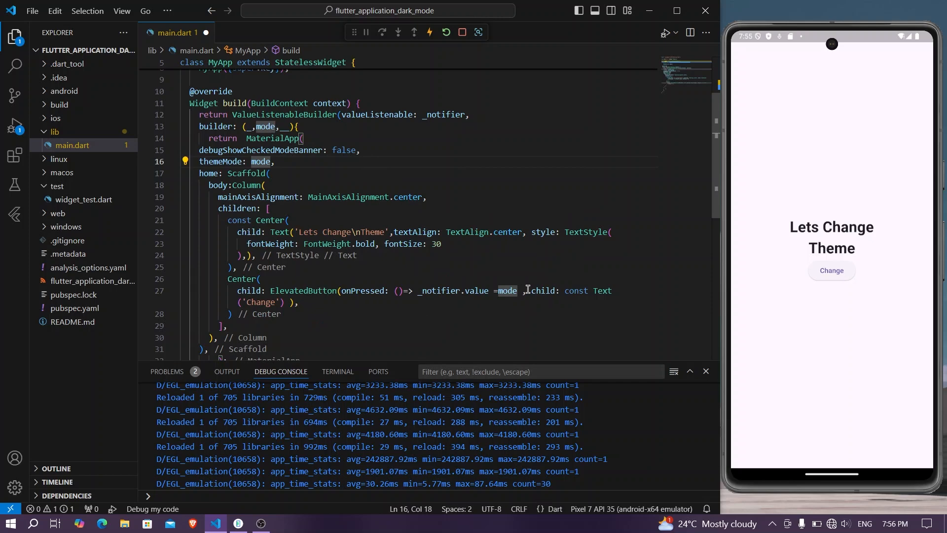
Complete the toggle: mode == ThemeMode.light ? ThemeMode.dark : ThemeMode.light
{"action": "scroll", "scroll_direction": "up", "scroll_amount": 3}
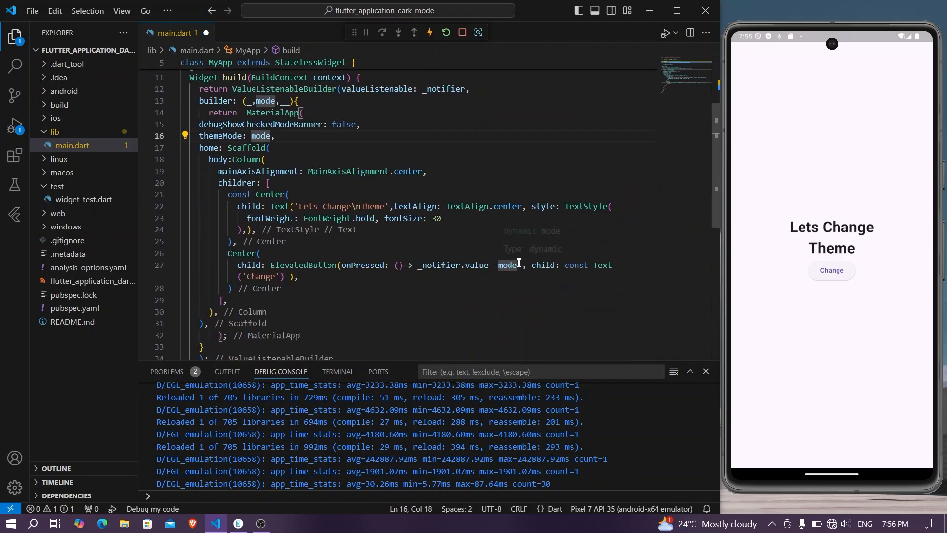
{"action": "type", "text": "=="}
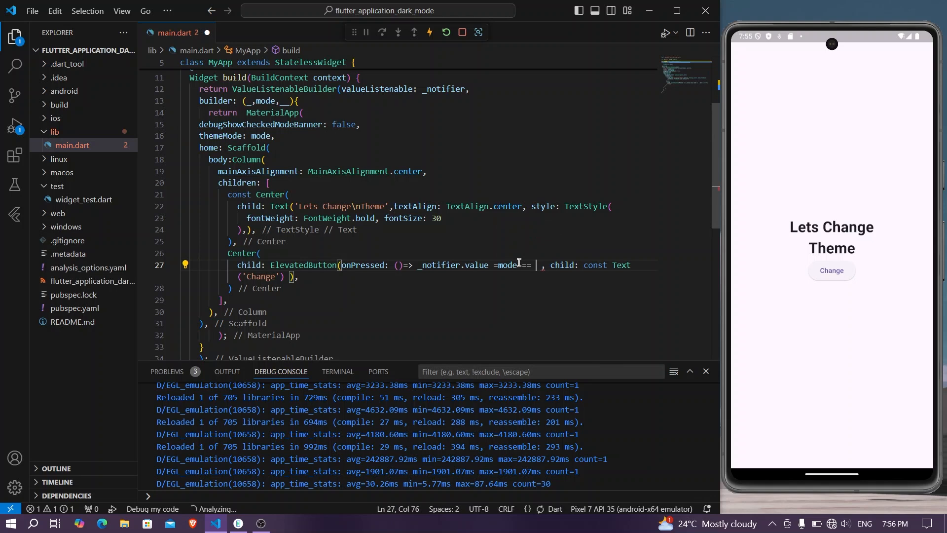
{"action": "type", "text": "ThemeD"}
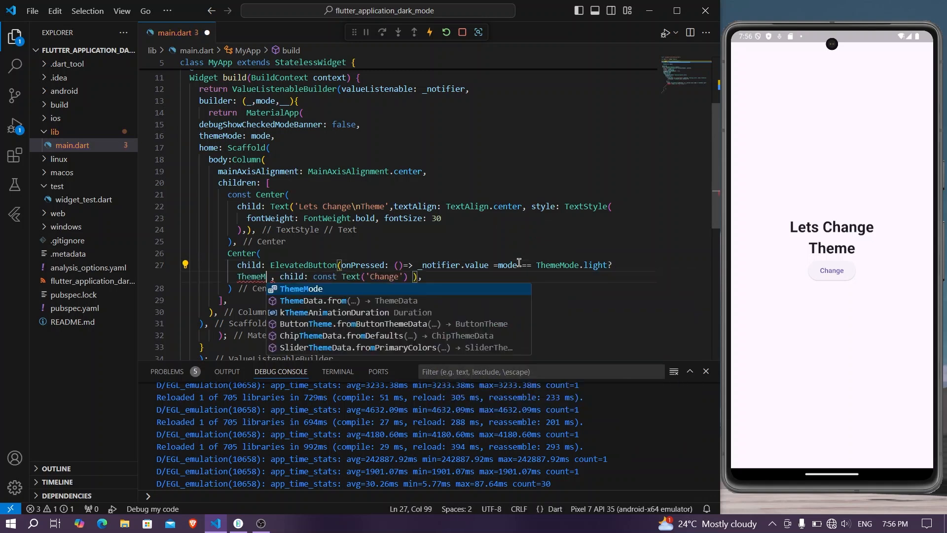
{"action": "type", "text": ".dark:"}
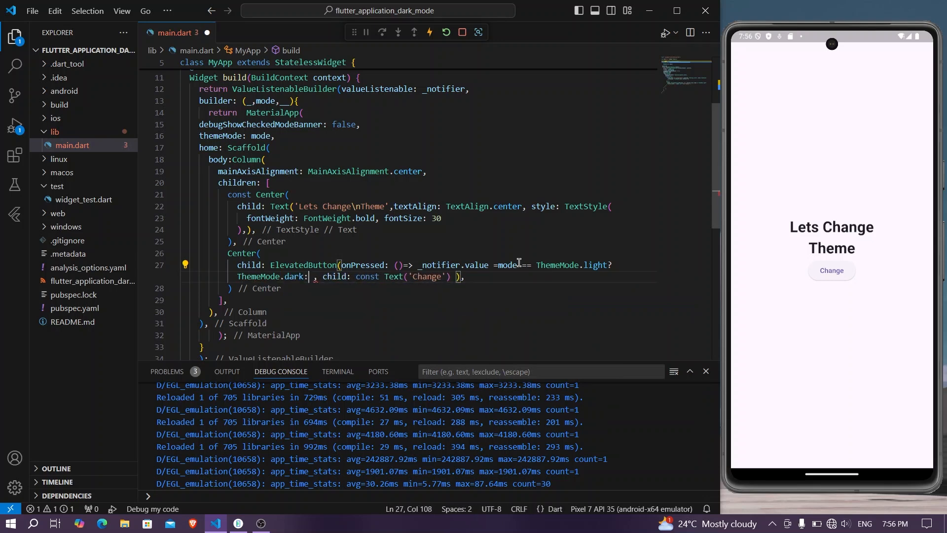
{"action": "type", "text": "ThemeMode.light"}
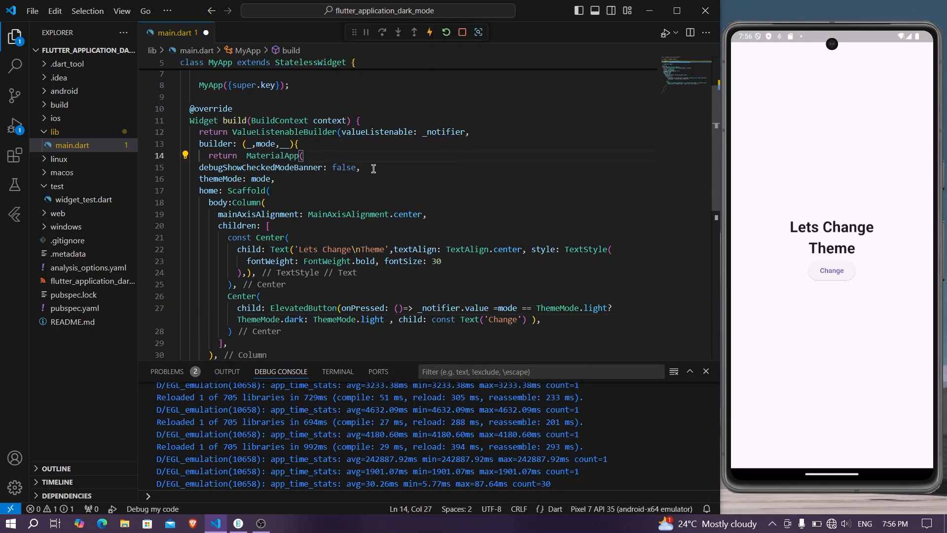
Add theme: ThemeData.light() and darkTheme: ThemeData.dark() to MaterialApp
{"action": "key", "text": "Enter"}
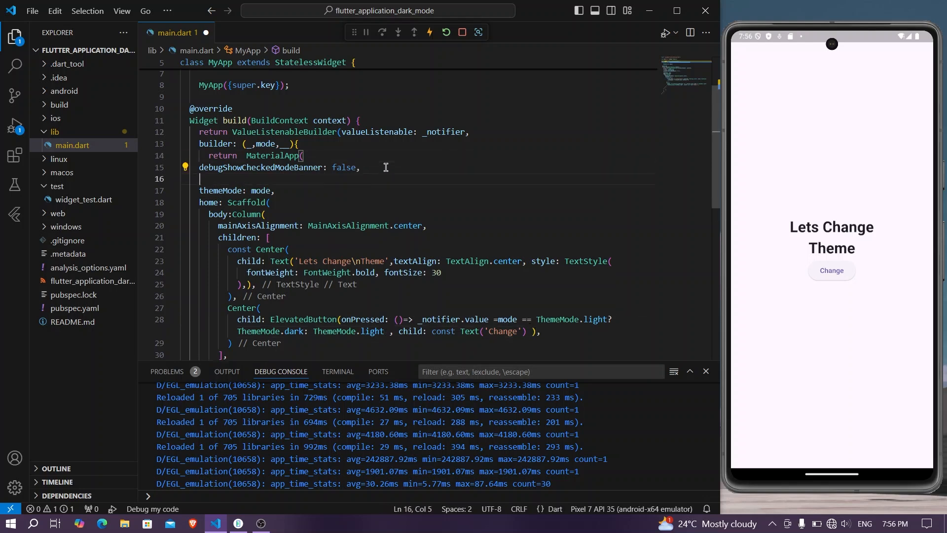
{"action": "type", "text": "theme: ,"}
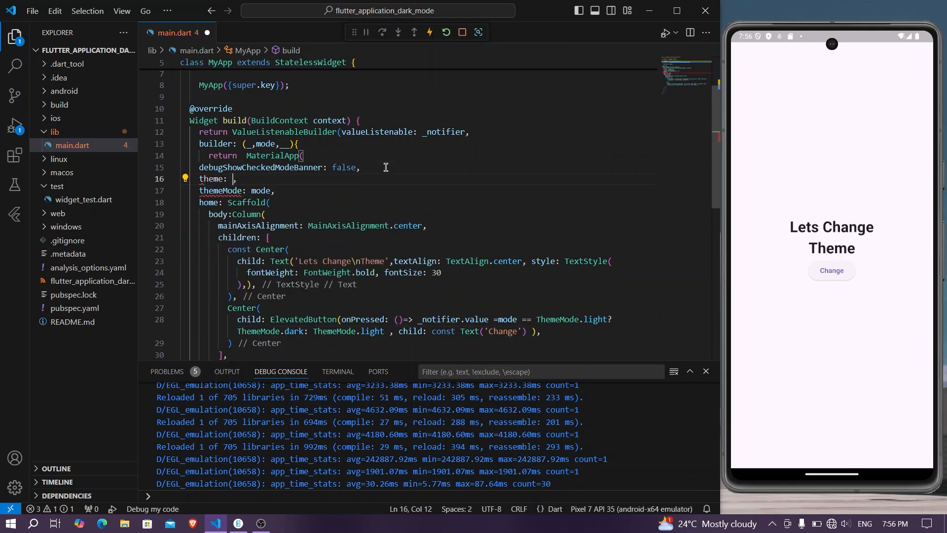
{"action": "type", "text": "ThemeData.light("}
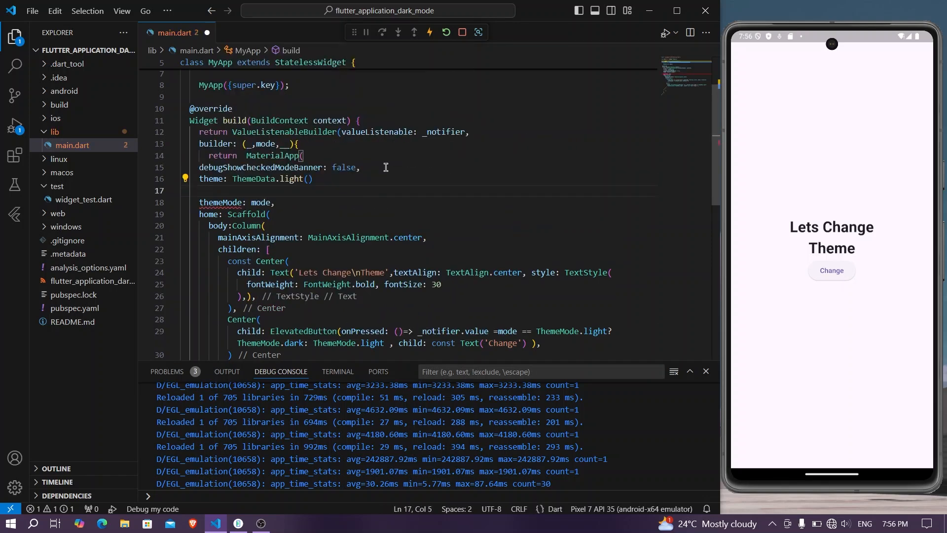
{"action": "type", "text": "darkTheme: ThemeData.dark(),"}
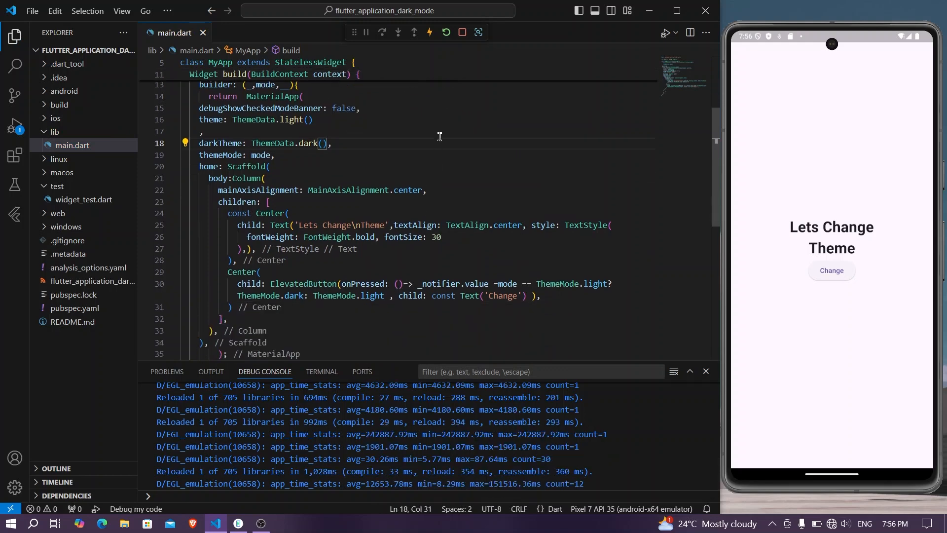
Hot restart the app and tap Change on the emulator to test the toggle
{"action": "left_click", "coordinate": [446, 32]}
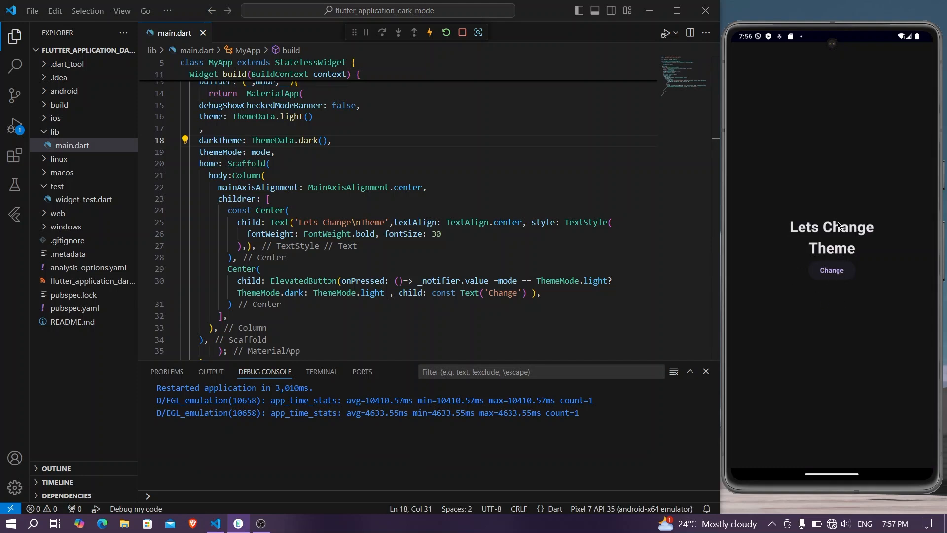
{"action": "mouse_move", "coordinate": [803, 322]}
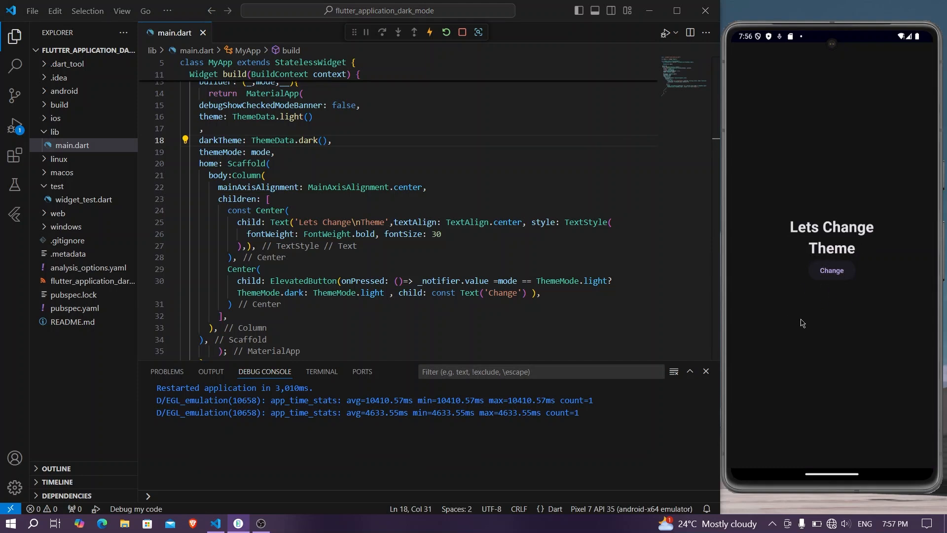
{"action": "mouse_move", "coordinate": [859, 285]}
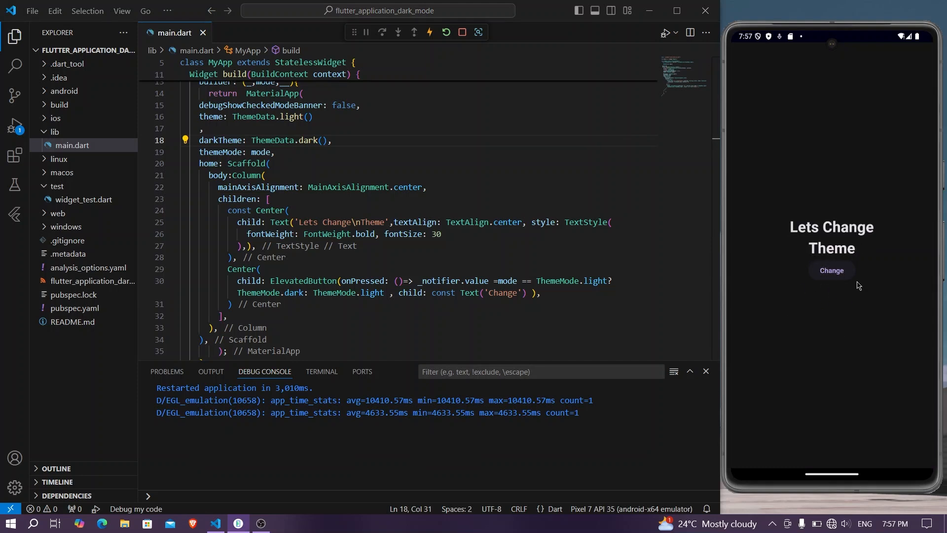
{"action": "left_click", "coordinate": [831, 270]}
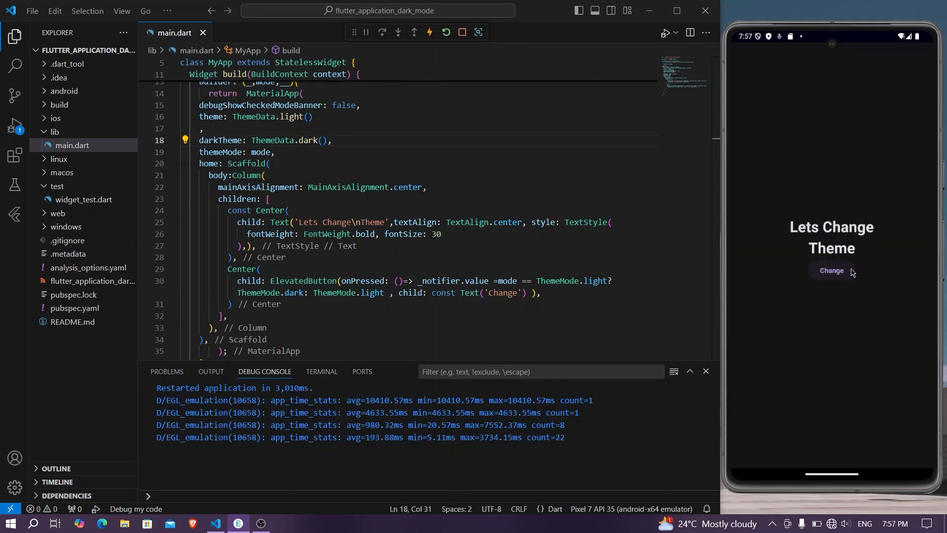
{"action": "scroll", "scroll_direction": "up", "scroll_amount": 3}
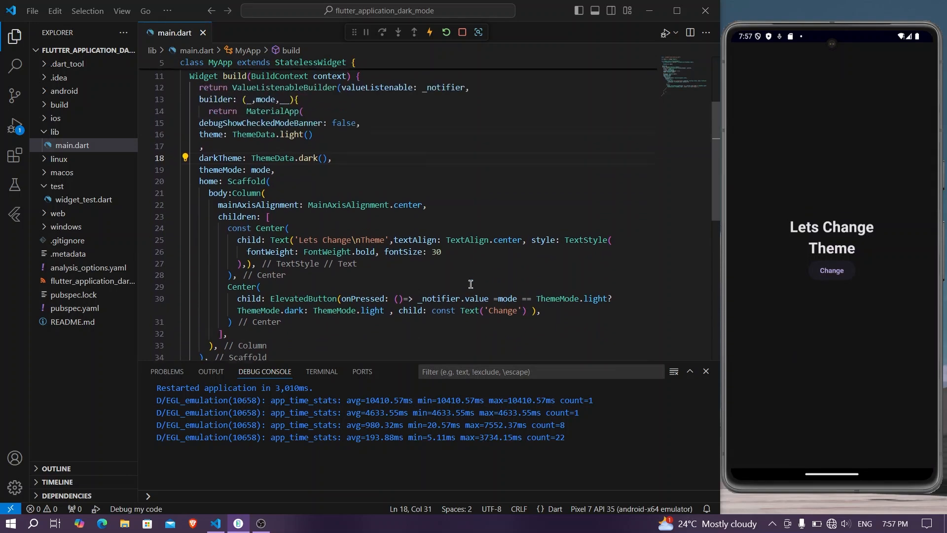
{"action": "scroll", "scroll_direction": "up", "scroll_amount": 3}
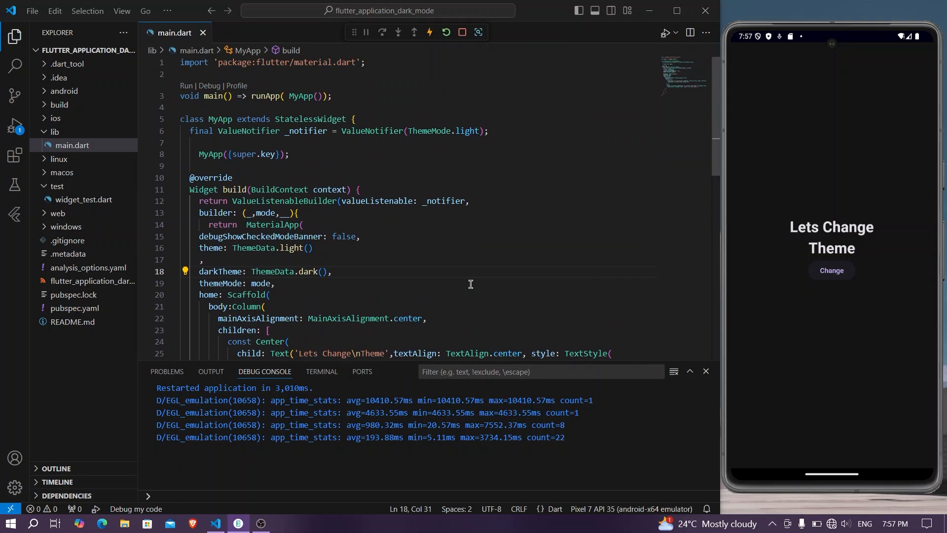
{"action": "scroll", "scroll_direction": "down", "scroll_amount": 3}
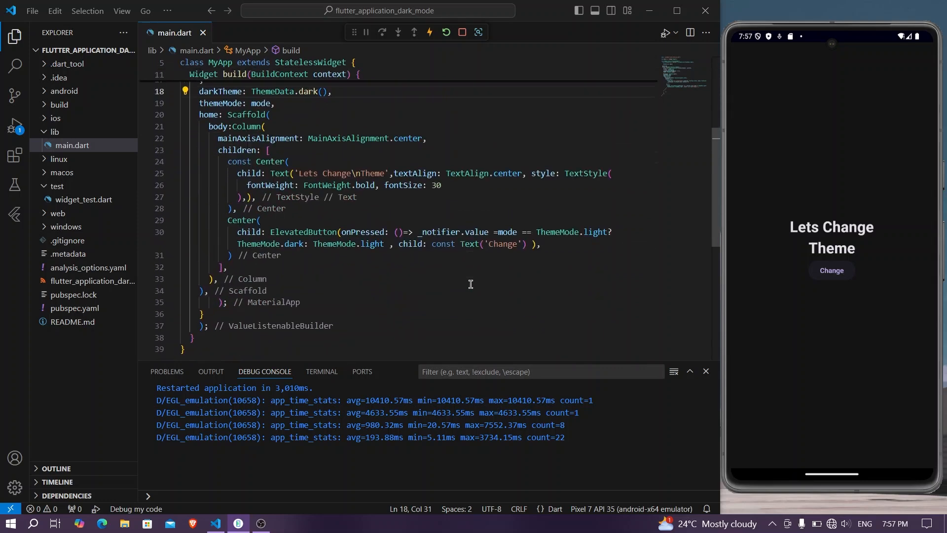